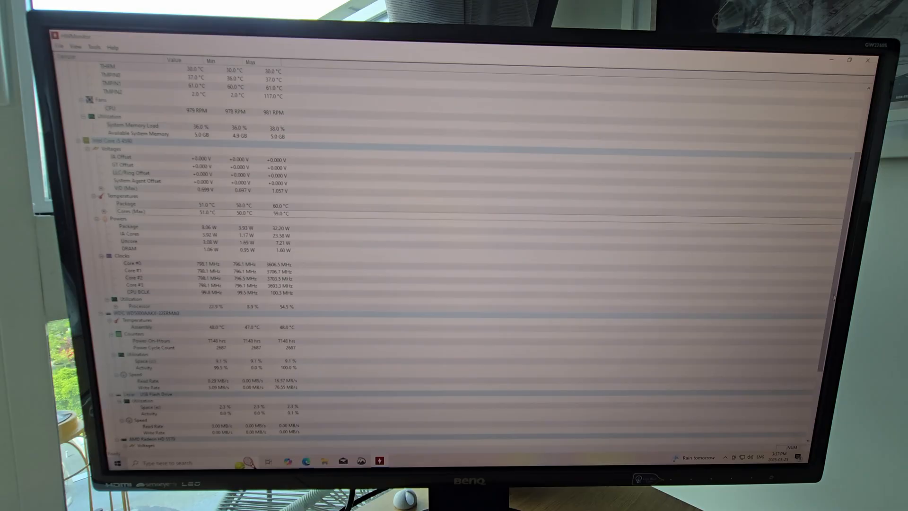
Continue past Blender's Platform Unsupported graphics warning
scroll(down, 3)
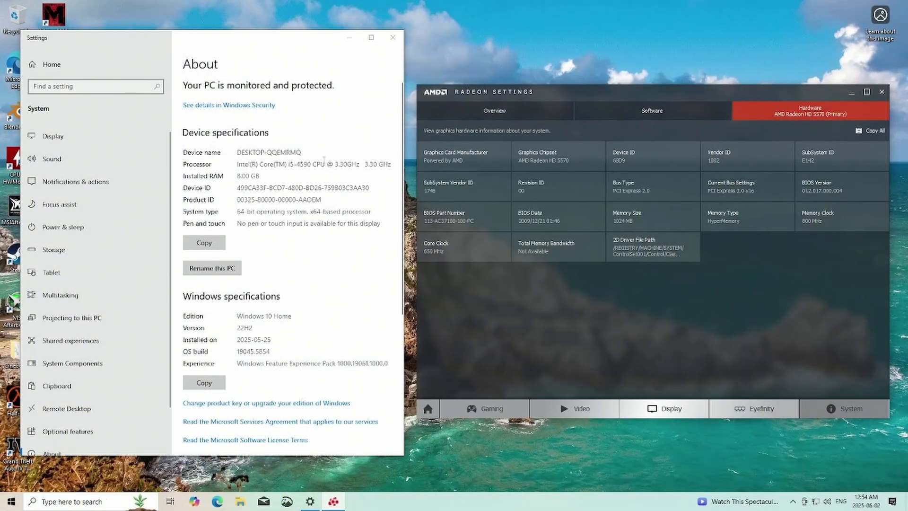
mouse_move(309, 175)
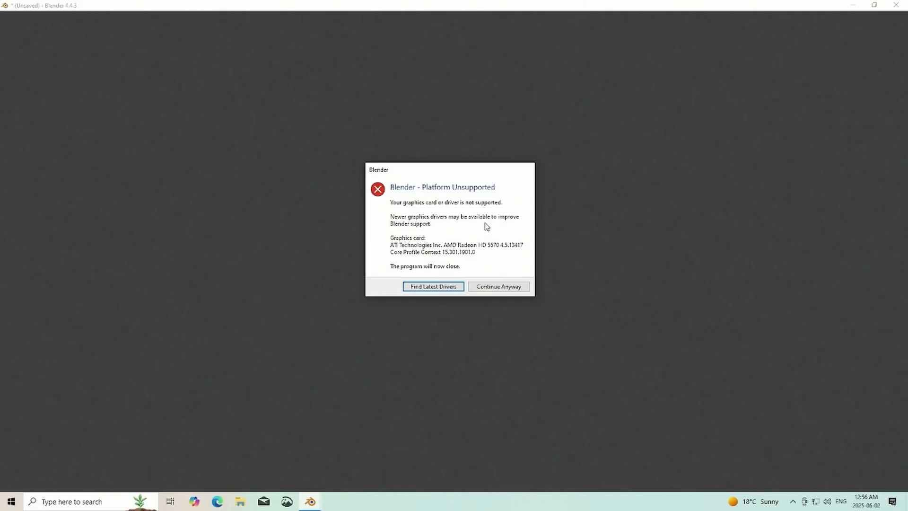
click(497, 286)
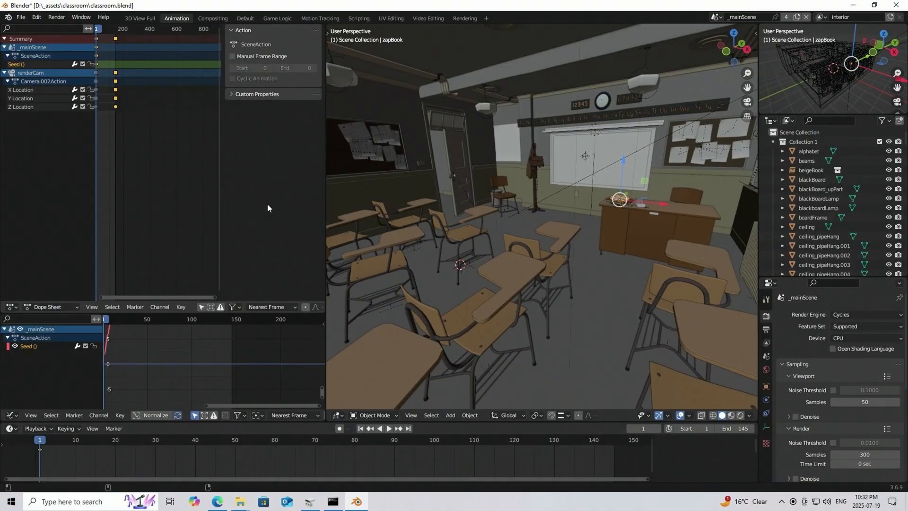
mouse_move(30, 7)
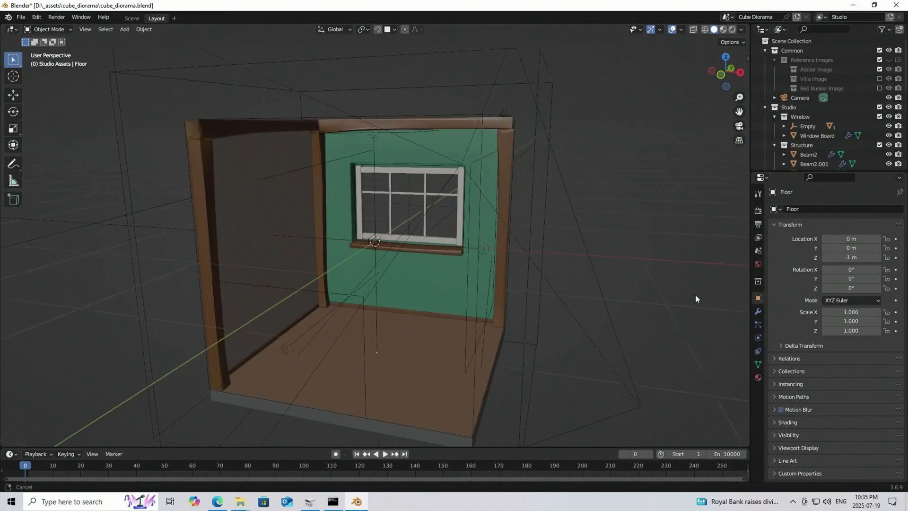
Orbit the cube diorama room scene to inspect it from different angles
drag(694, 299, 585, 298)
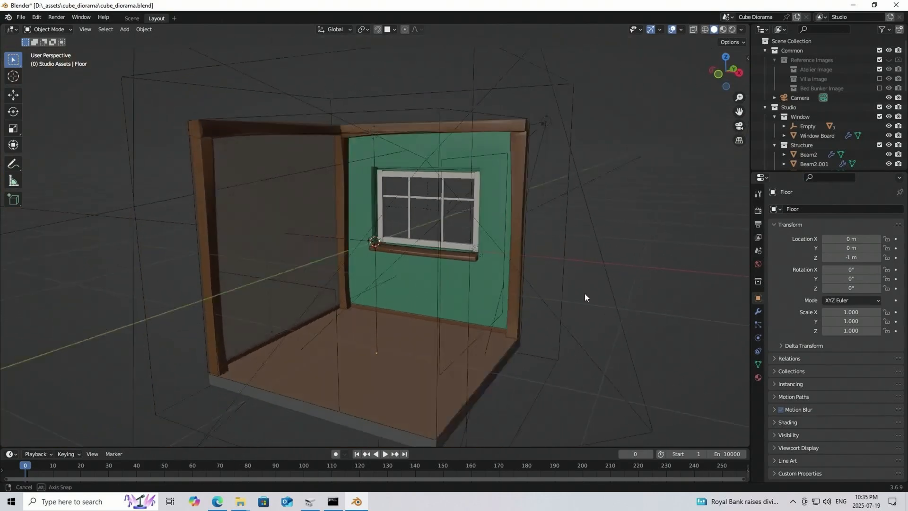
drag(585, 297, 683, 281)
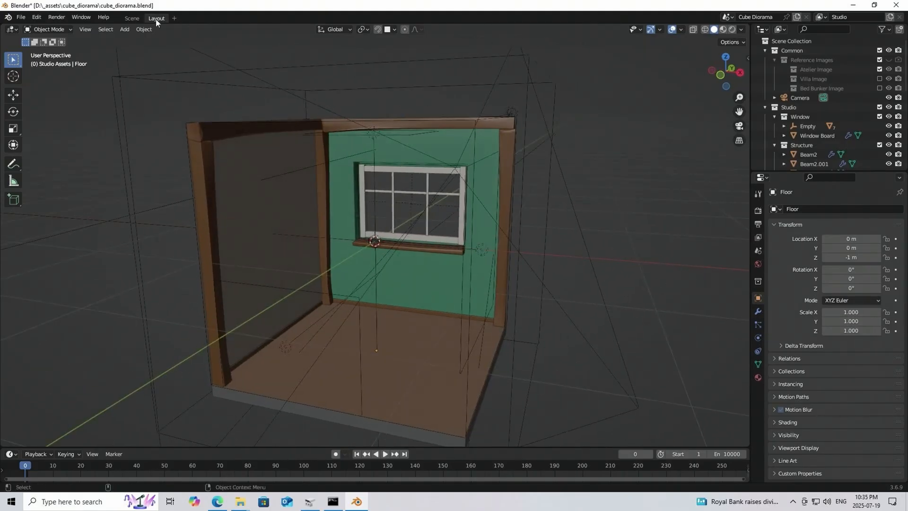
click(21, 17)
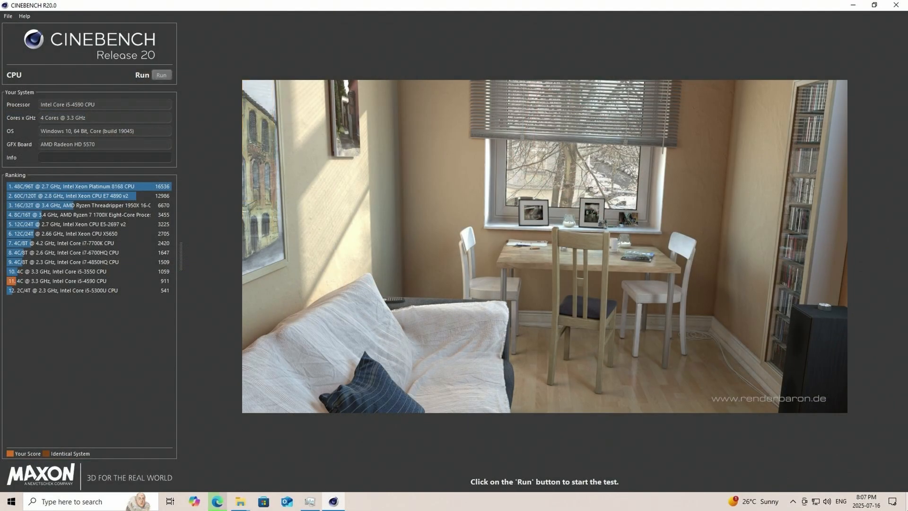
Run the Cinebench R20 CPU benchmark, scoring 911 cb for the i5-4590
click(160, 74)
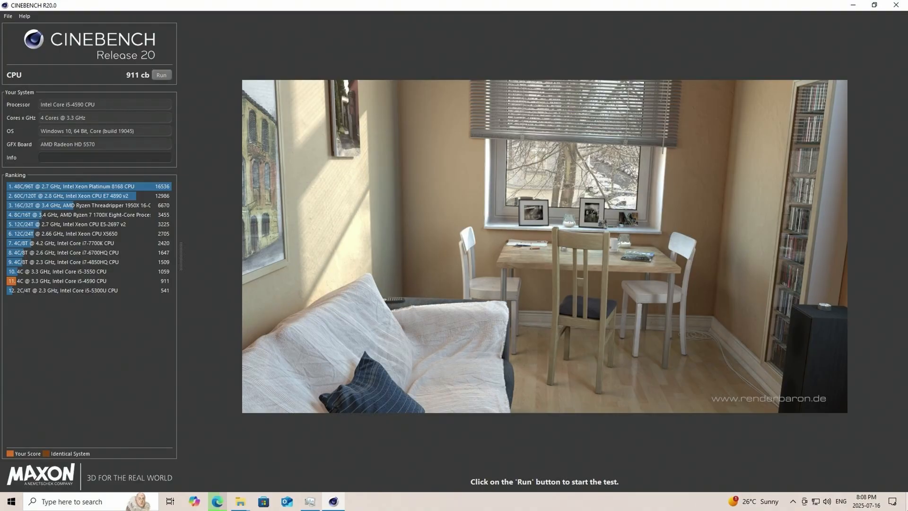
click(162, 75)
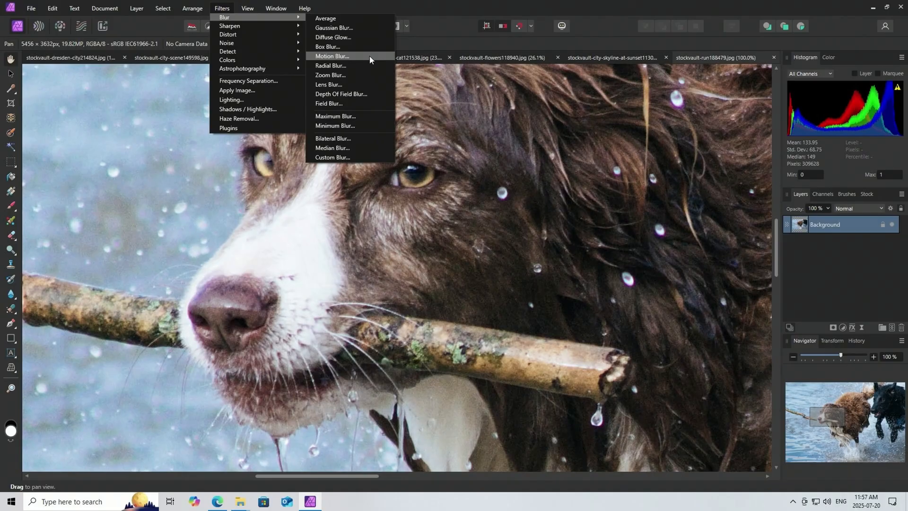
Apply a Motion Blur of about 78 px at 33° to the dog photo
click(332, 56)
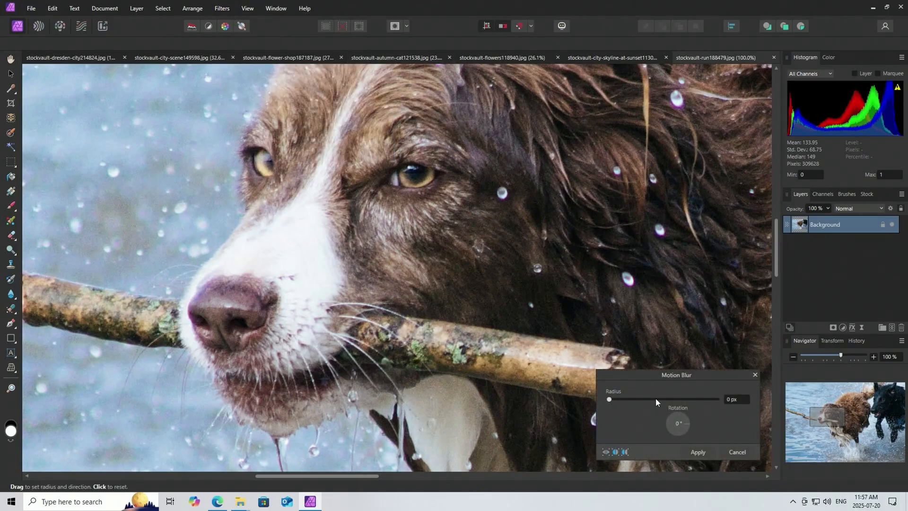
drag(608, 399, 690, 399)
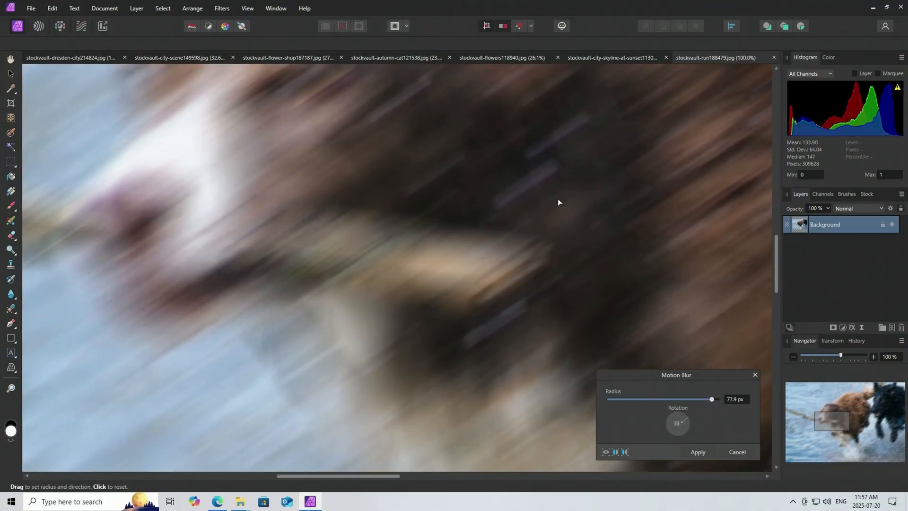
drag(711, 399, 689, 399)
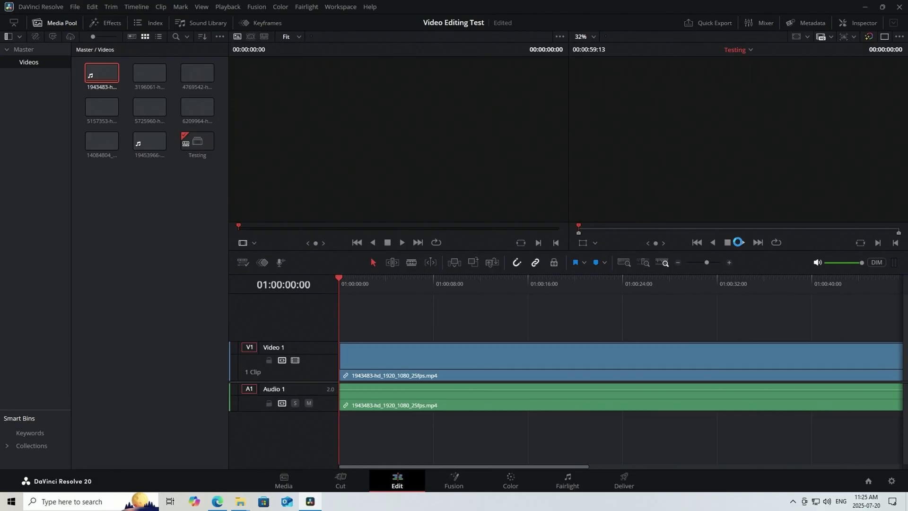
mouse_move(740, 242)
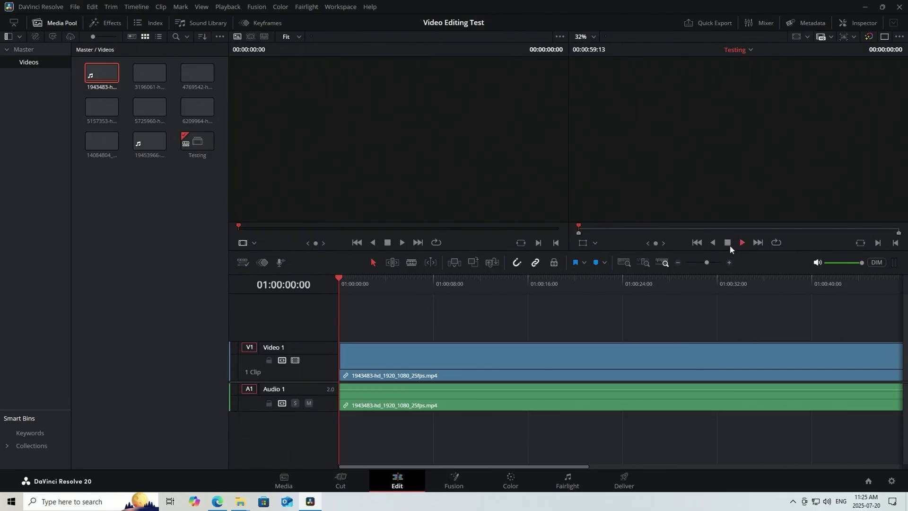
mouse_move(742, 242)
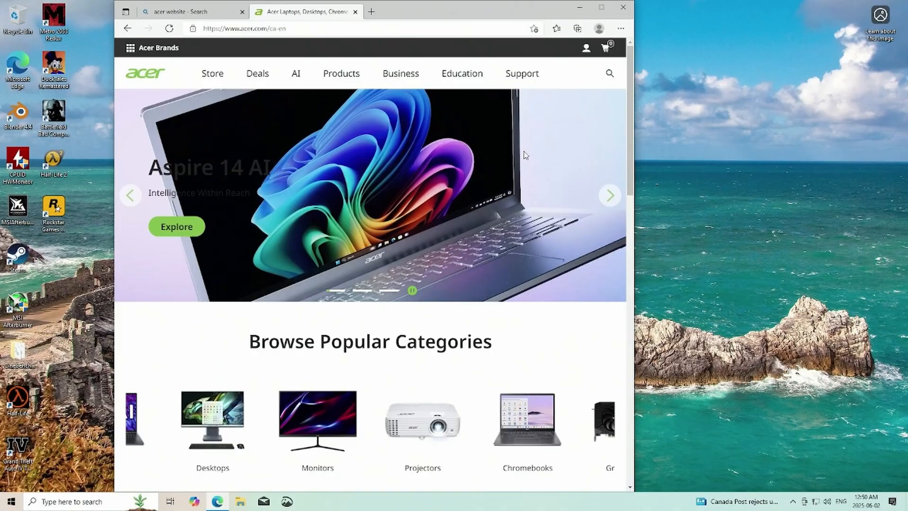
Browse acer.com through Desktops to the Aspire Desktops page
scroll(down, 3)
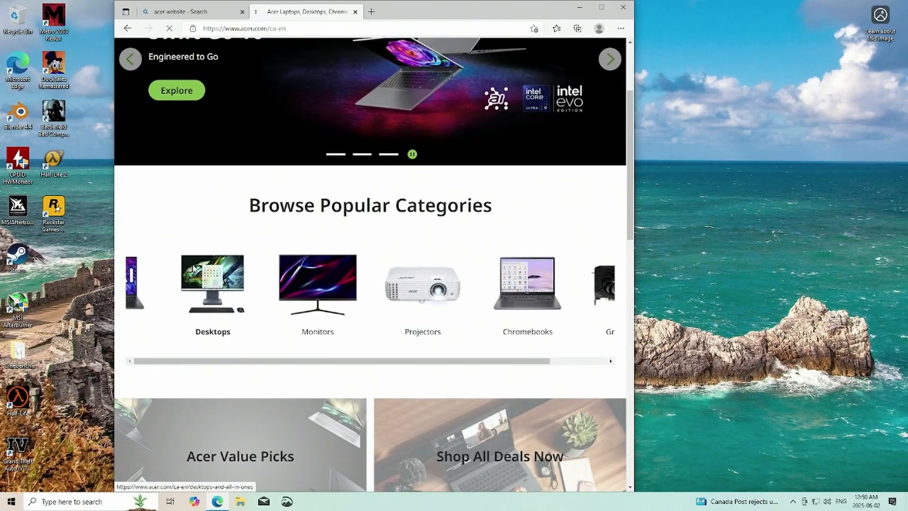
click(212, 283)
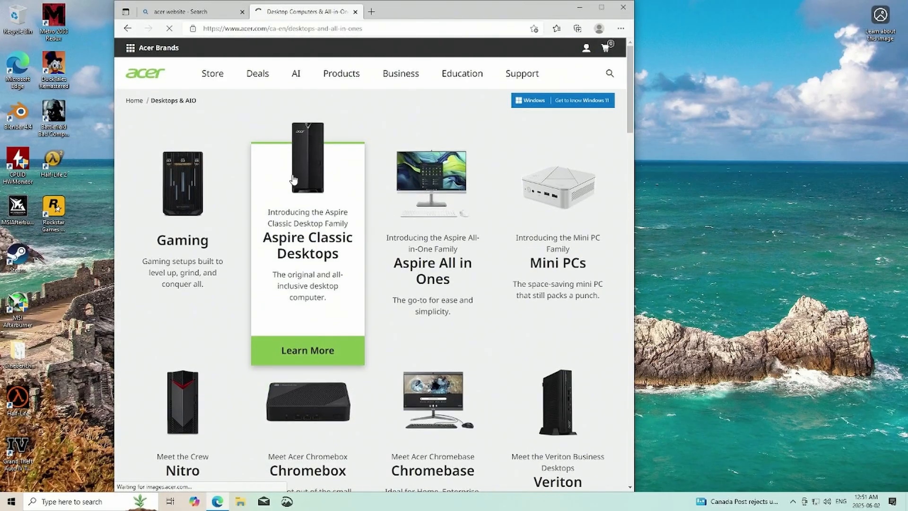
click(307, 350)
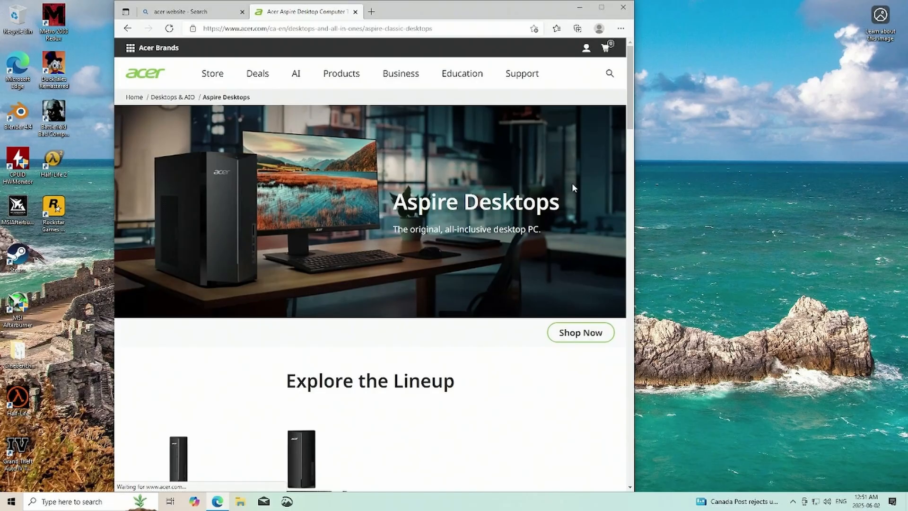
scroll(down, 3)
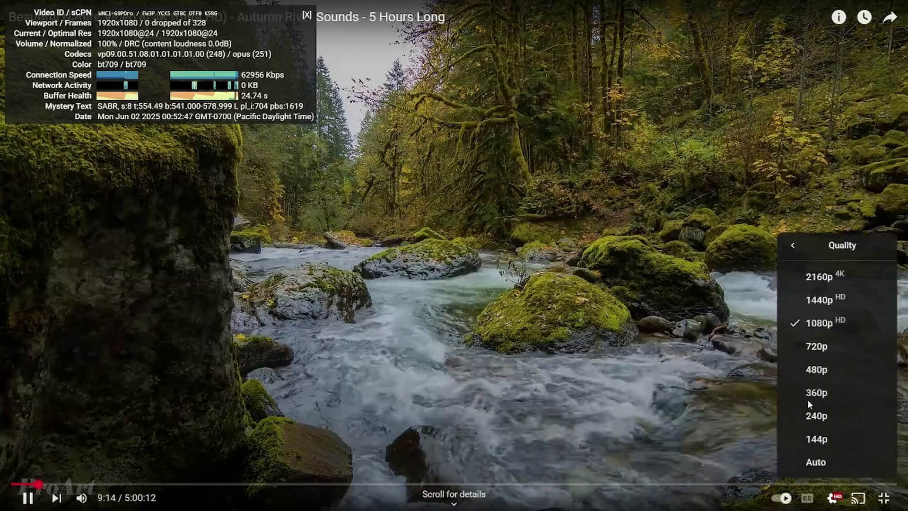
Show Stats for nerds on the river sounds video playing at 1080p
click(815, 275)
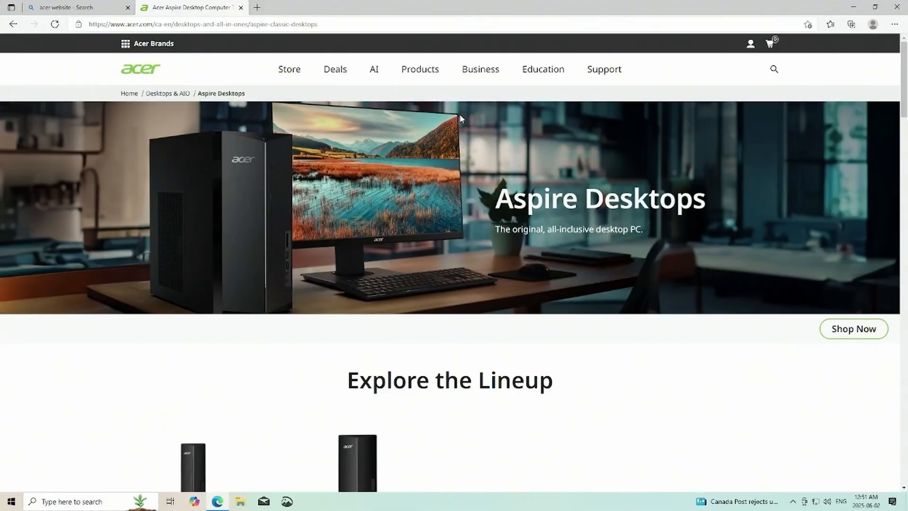
Scroll to Explore the Lineup and bring up File Explorer's Quick access view
scroll(down, 3)
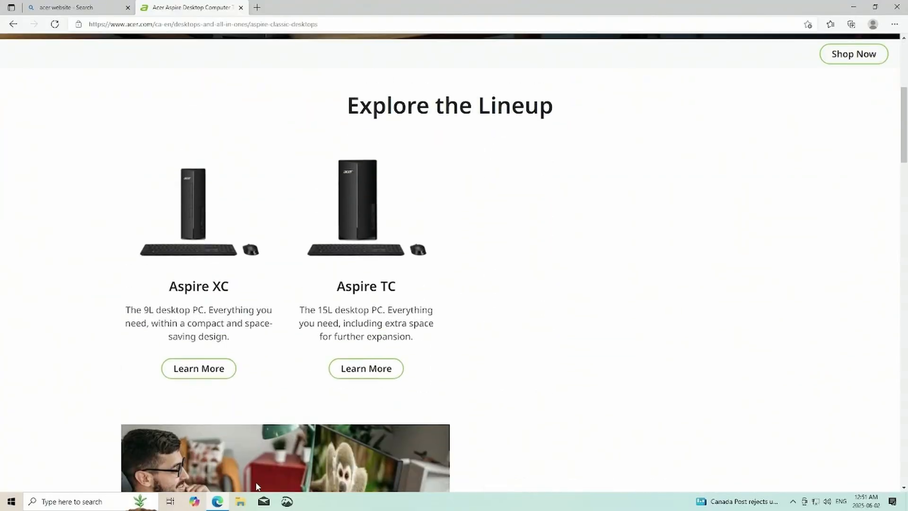
mouse_move(497, 250)
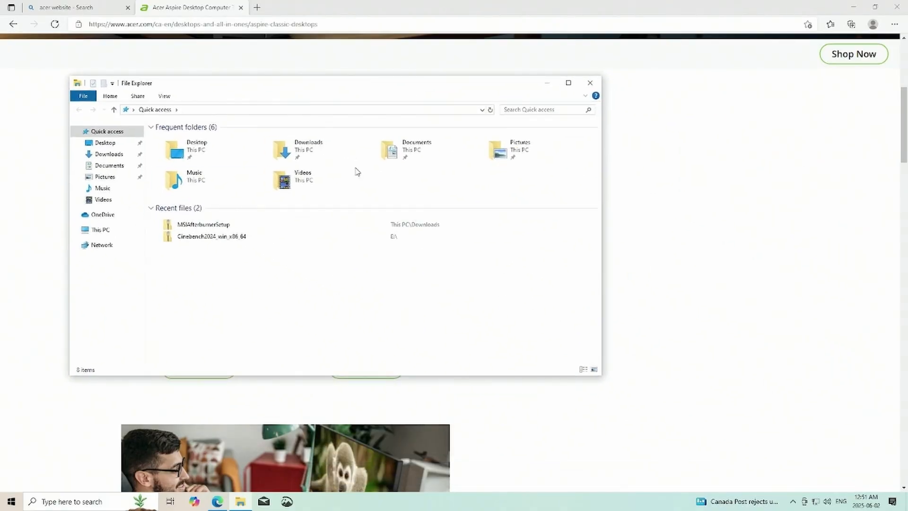
click(590, 83)
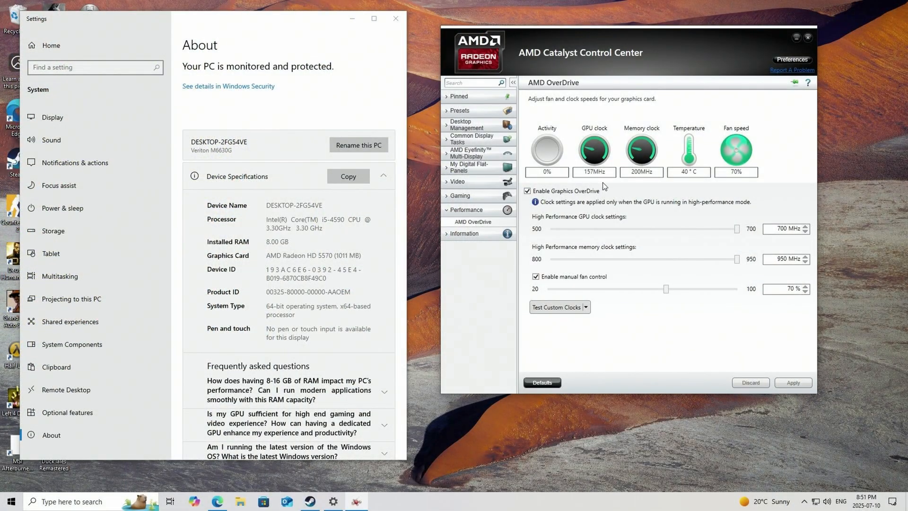
mouse_move(746, 237)
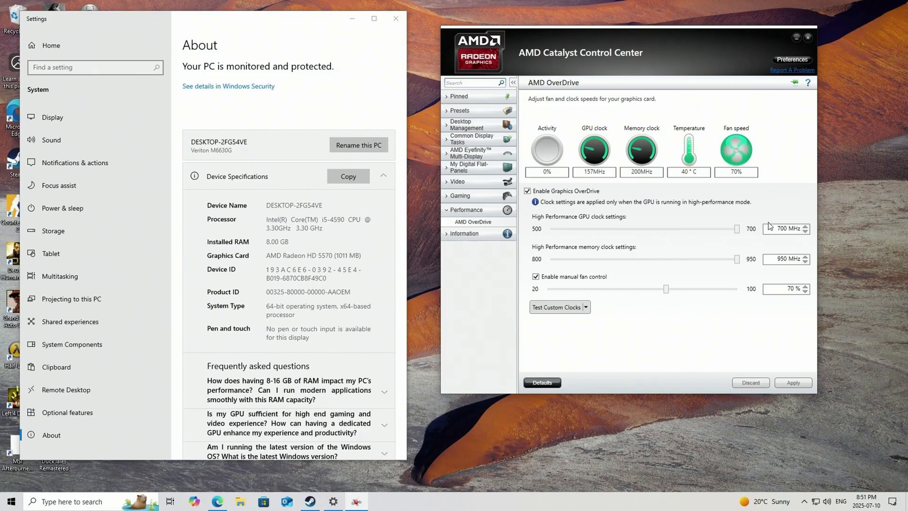
mouse_move(627, 221)
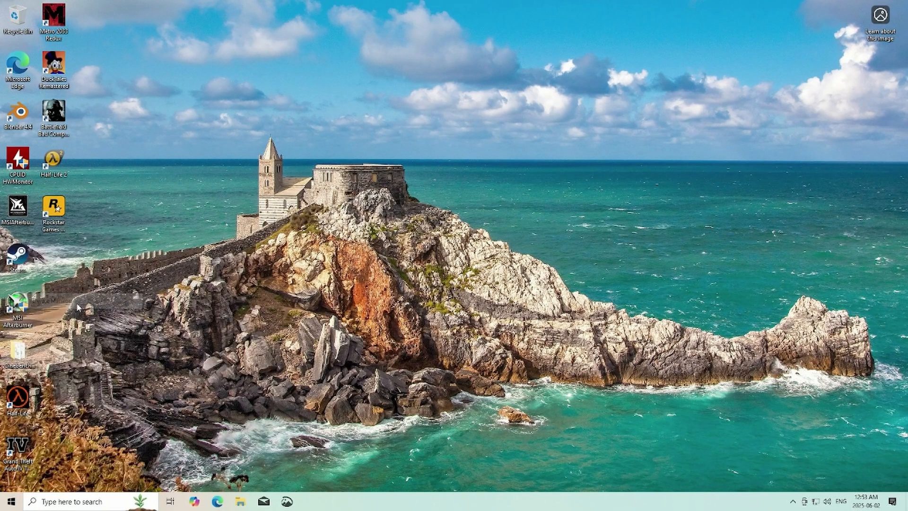
Open the Linux Mint applications menu to browse Office and Accessories programs
click(10, 501)
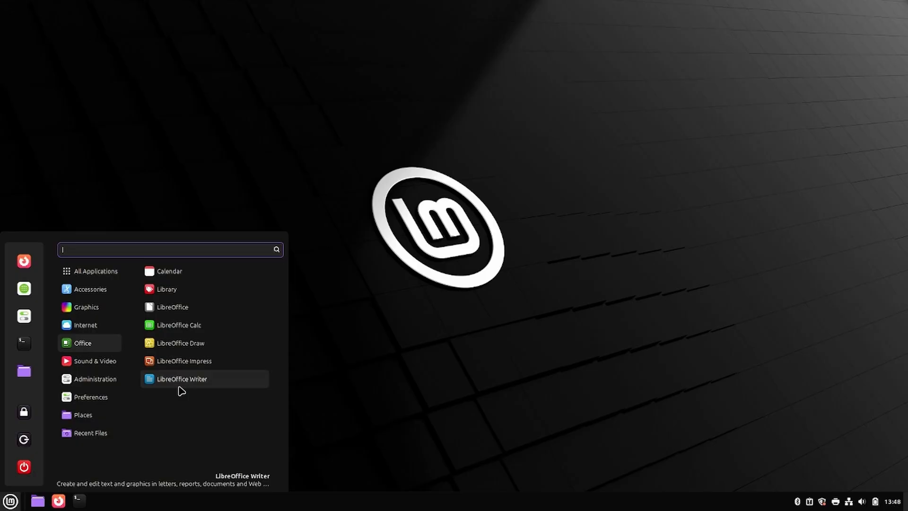
mouse_move(129, 366)
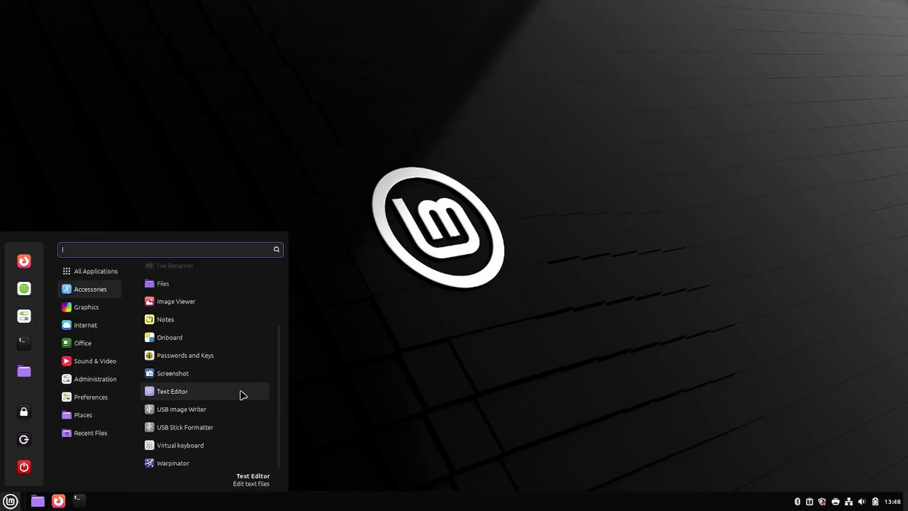
mouse_move(243, 395)
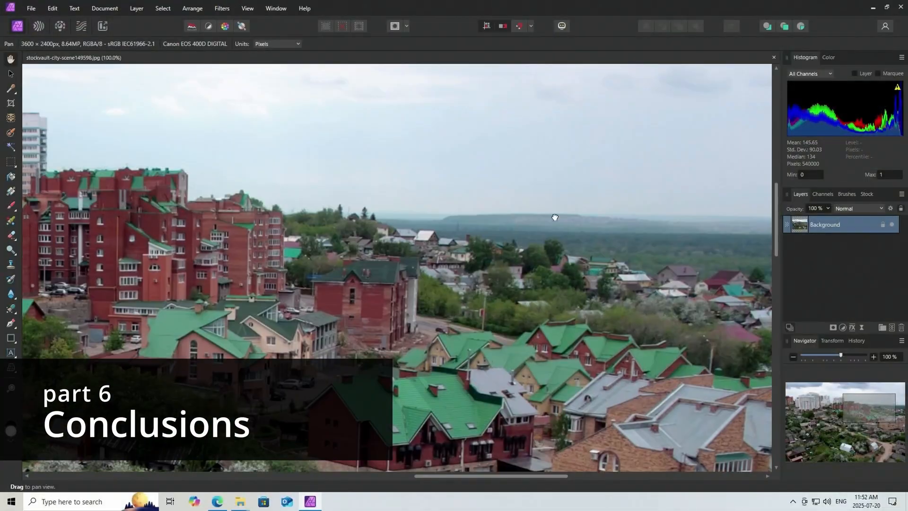
Pan across the city photo and list the Distort filters under the Filters menu
drag(554, 217, 480, 80)
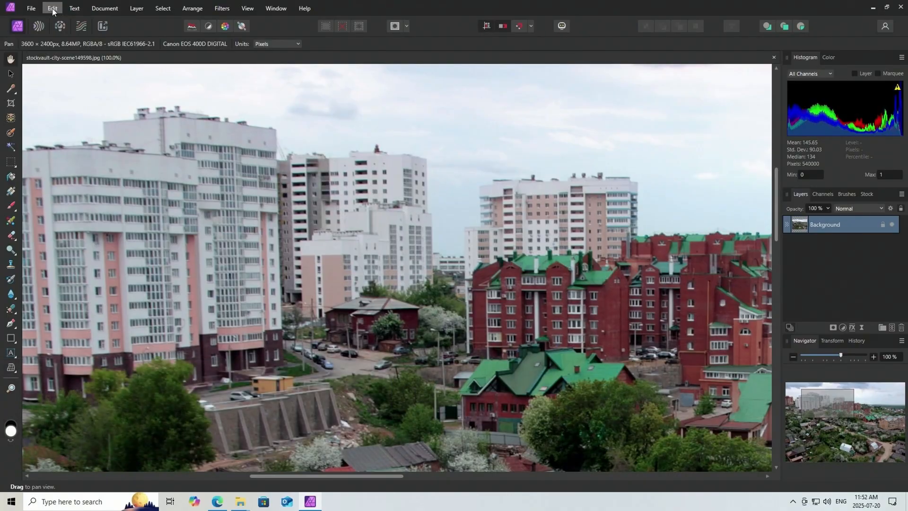
click(52, 8)
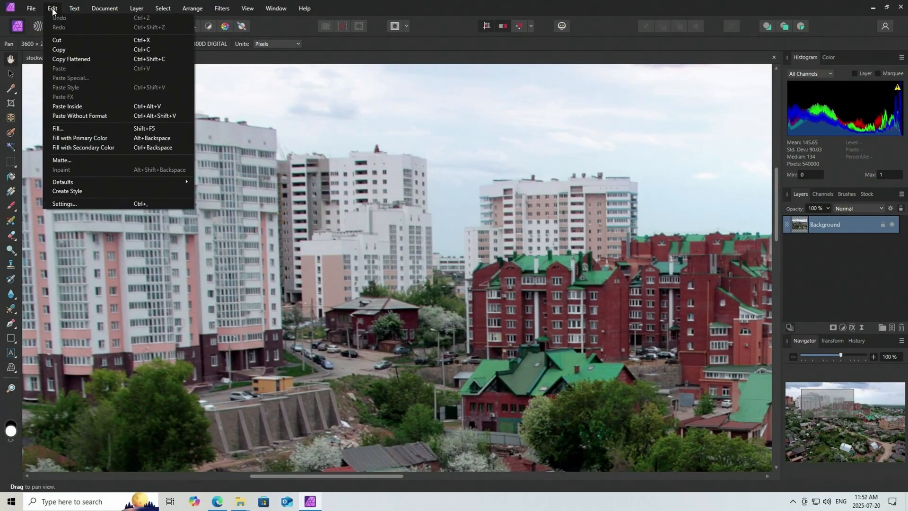
click(221, 8)
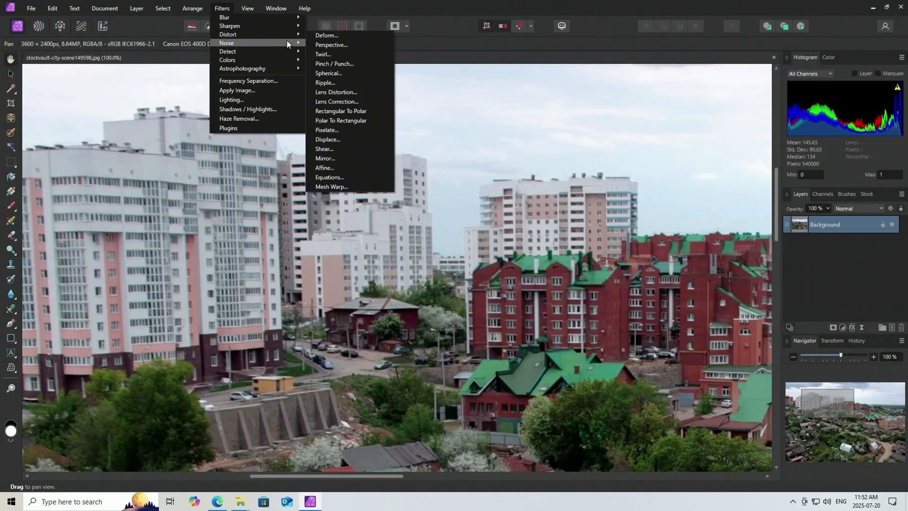
mouse_move(228, 34)
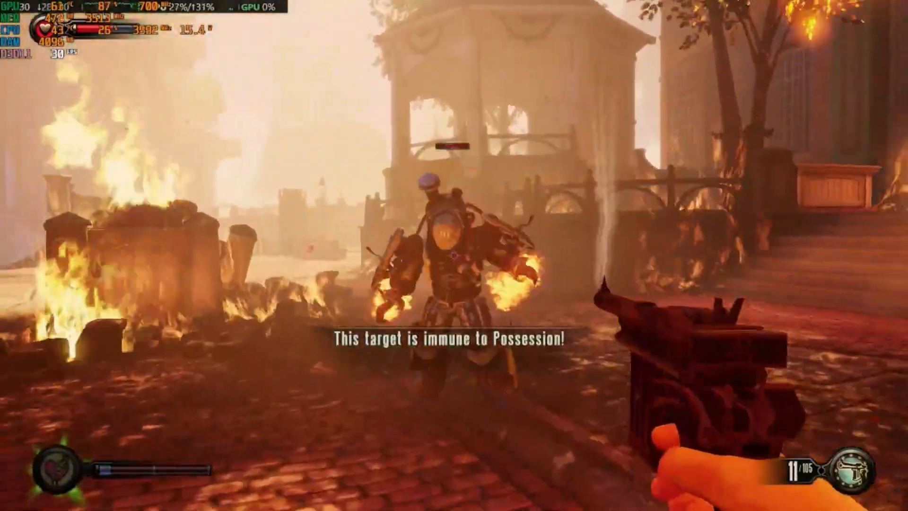
Fire at the armoured Handyman in the burning square
click(453, 255)
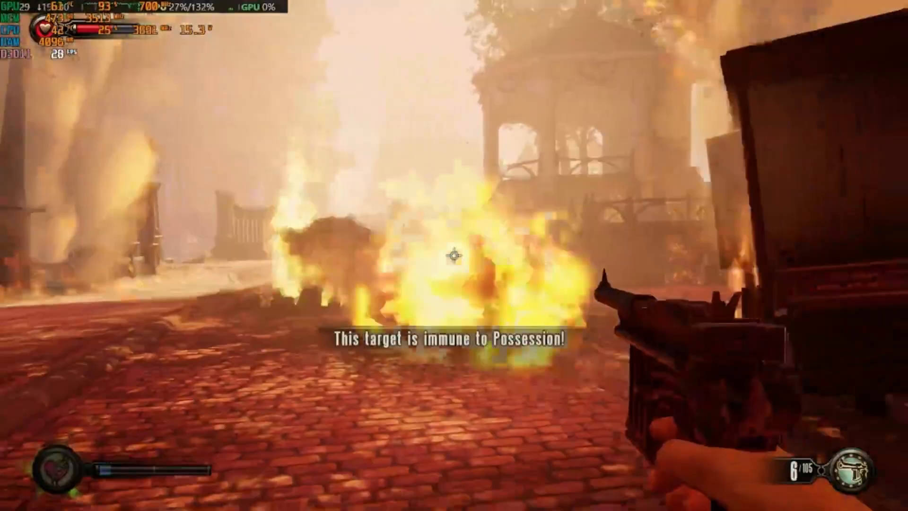